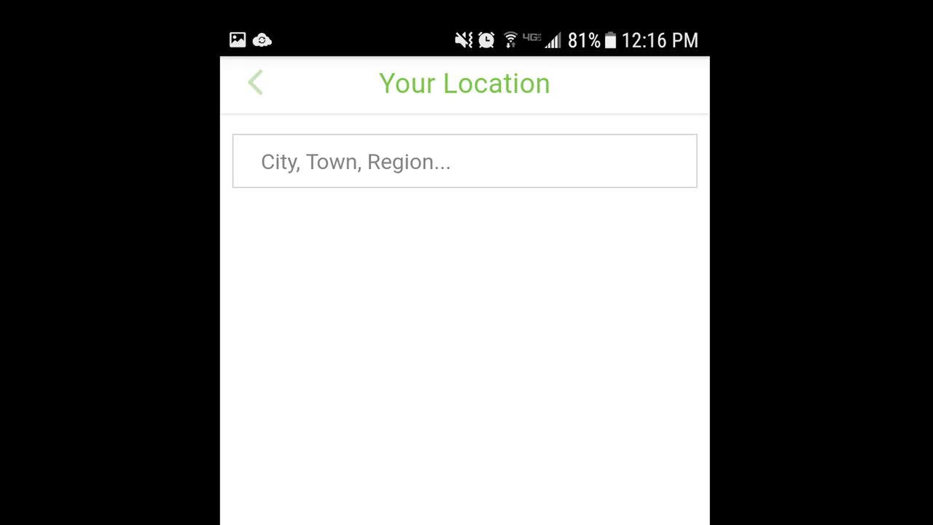
- Search 'Brockton' in Your Location and select the city
{"action": "type", "text": "Brockton"}
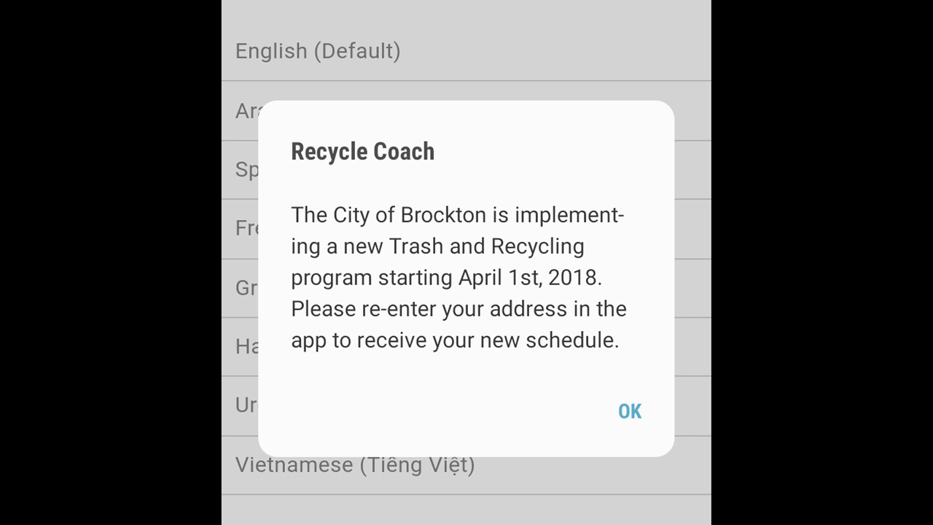
- Dismiss the Brockton new trash and recycling program notice with OK
{"action": "left_click", "coordinate": [629, 410]}
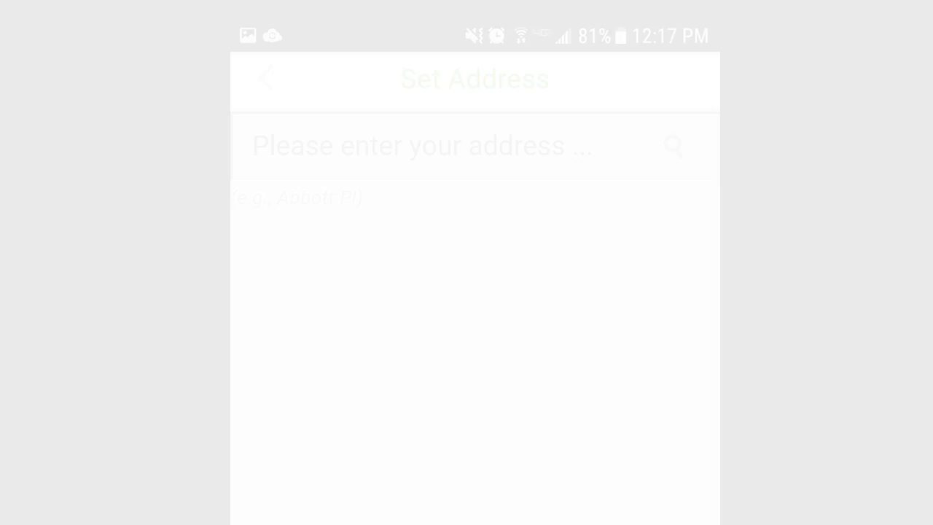
- Enter 'Torrey Street' as the address and choose the matching result
{"action": "type", "text": "Torrey Street"}
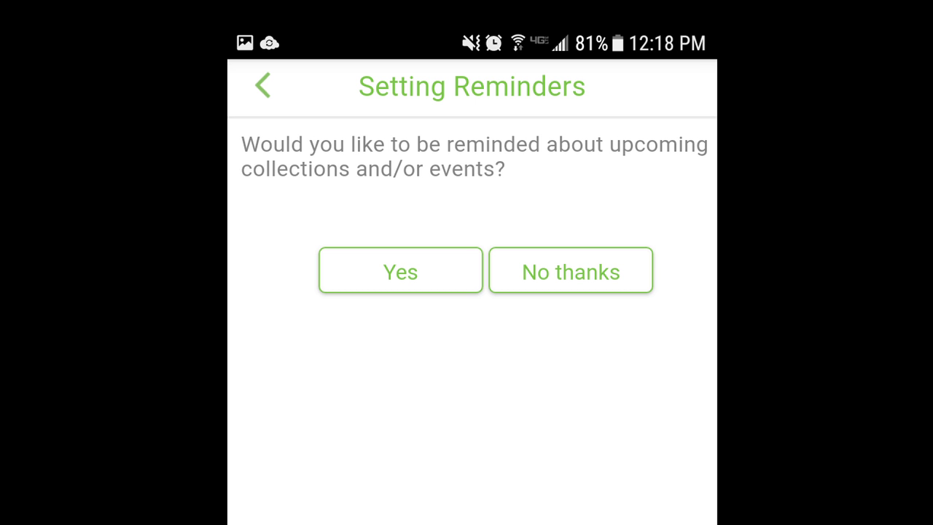
- Answer Yes to collection and event reminders
{"action": "left_click", "coordinate": [400, 271]}
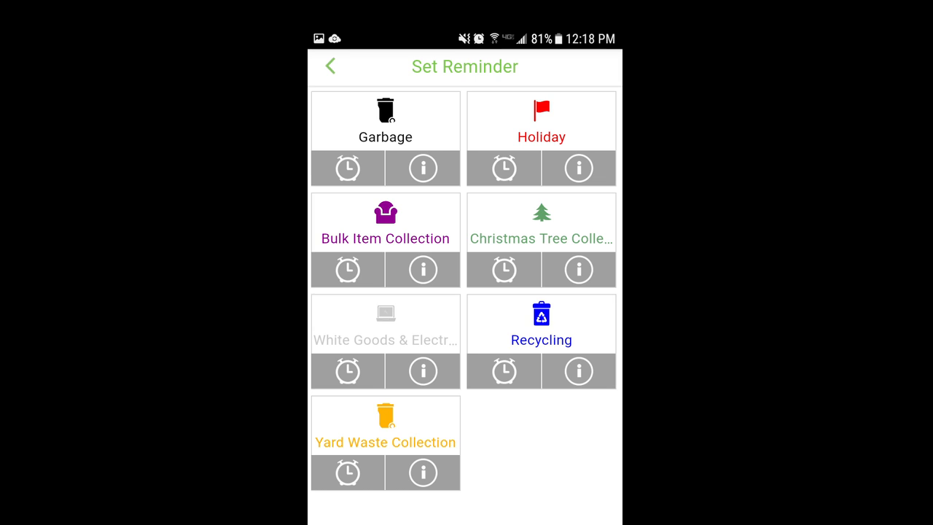
- Turn on the Holiday reminder '12 hours in advance' toggle
{"action": "left_click", "coordinate": [502, 168]}
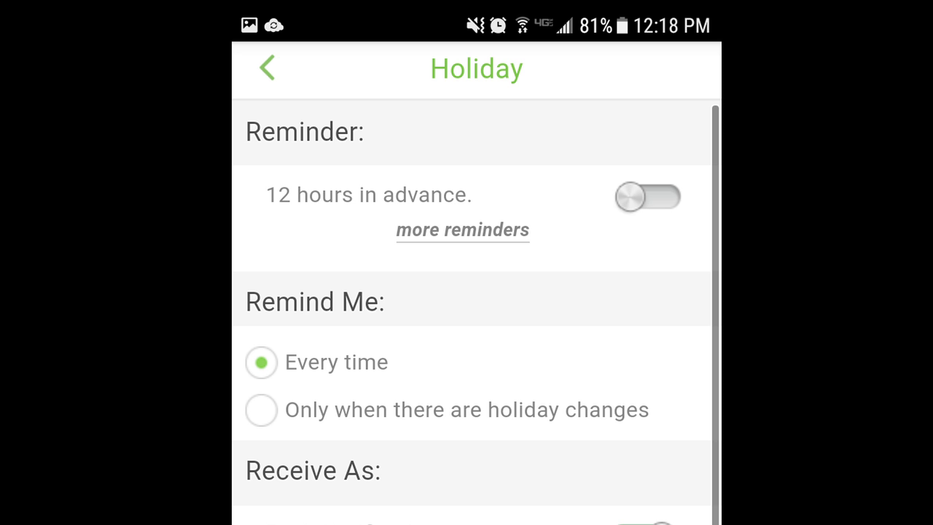
{"action": "left_click", "coordinate": [267, 67]}
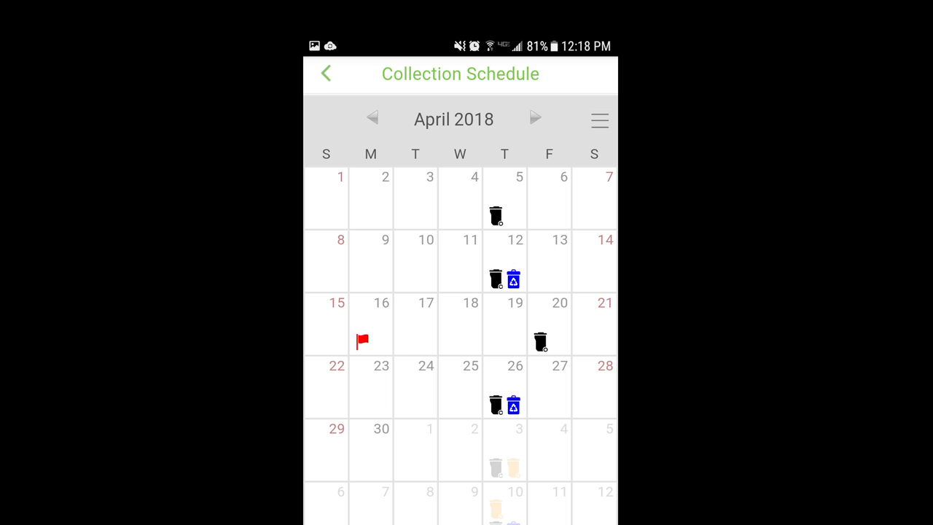
- Advance the collection schedule calendar from April to May 2018
{"action": "left_click", "coordinate": [537, 118]}
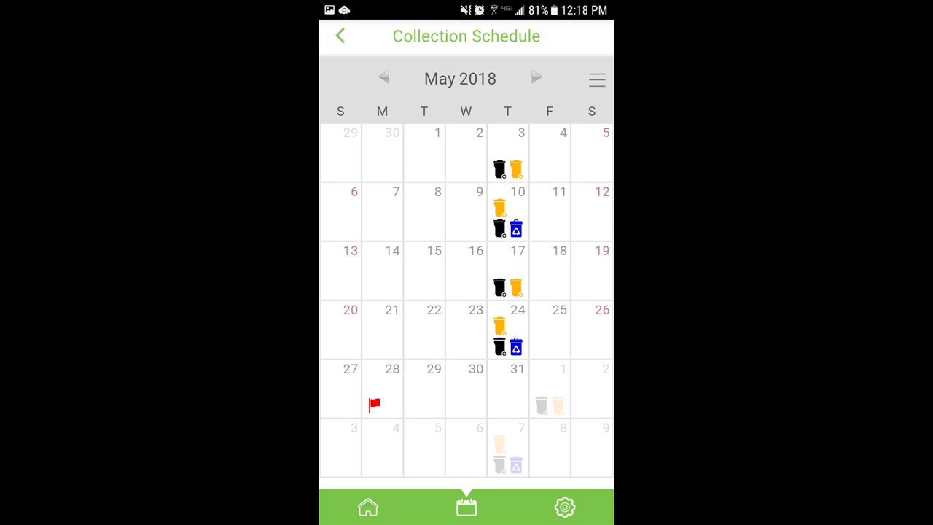